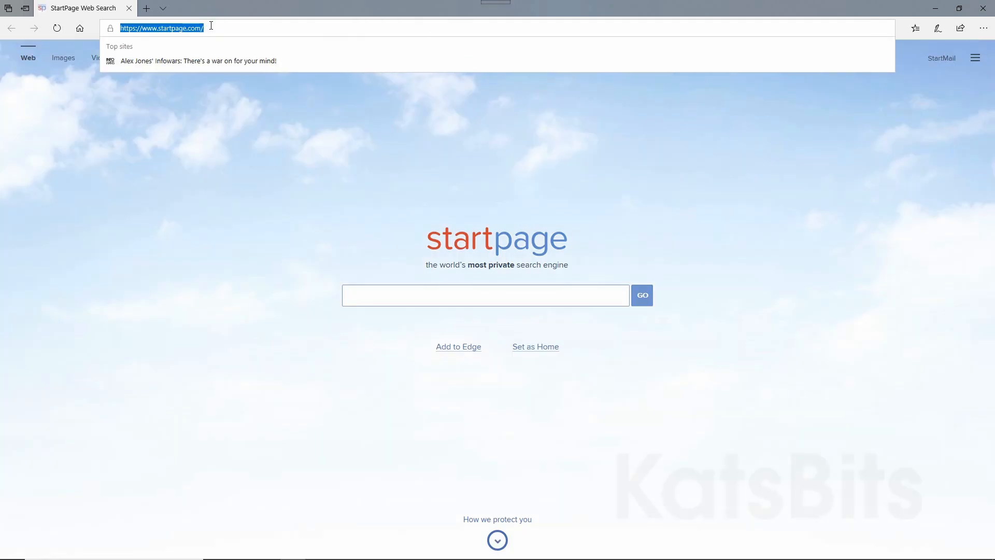
# Go to blender.org, open Download, and scroll to the Go Experimental section.
pyautogui.write('blende')
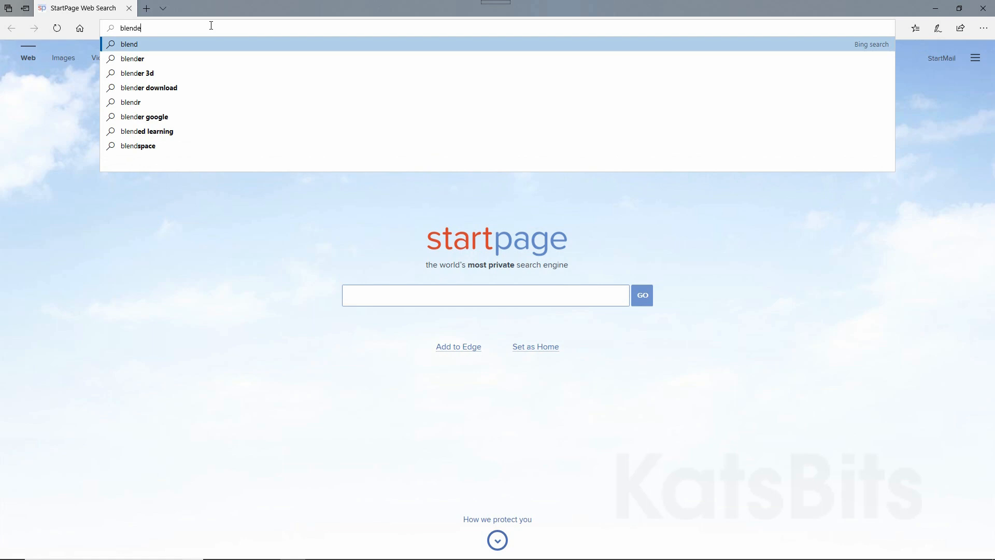
pyautogui.write('blender.org/')
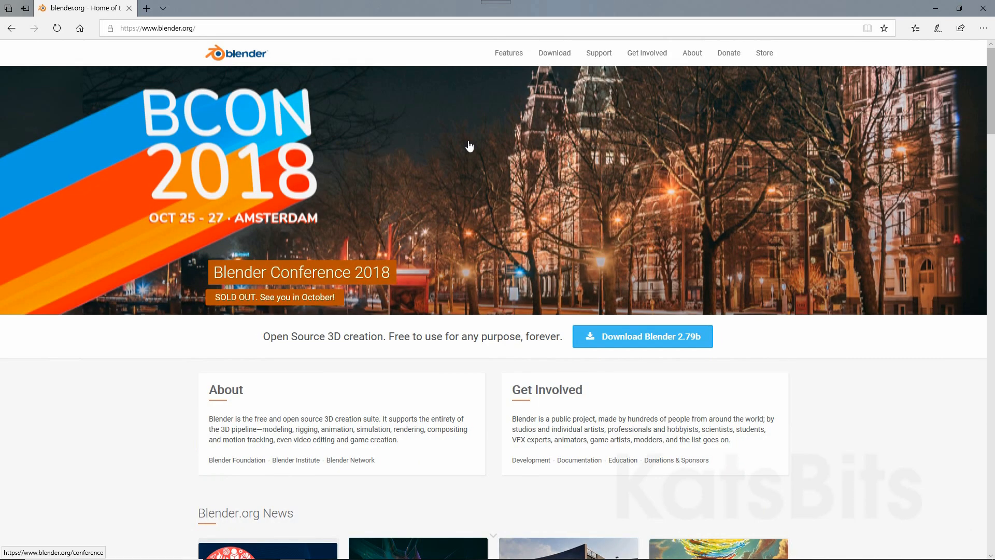
pyautogui.click(553, 53)
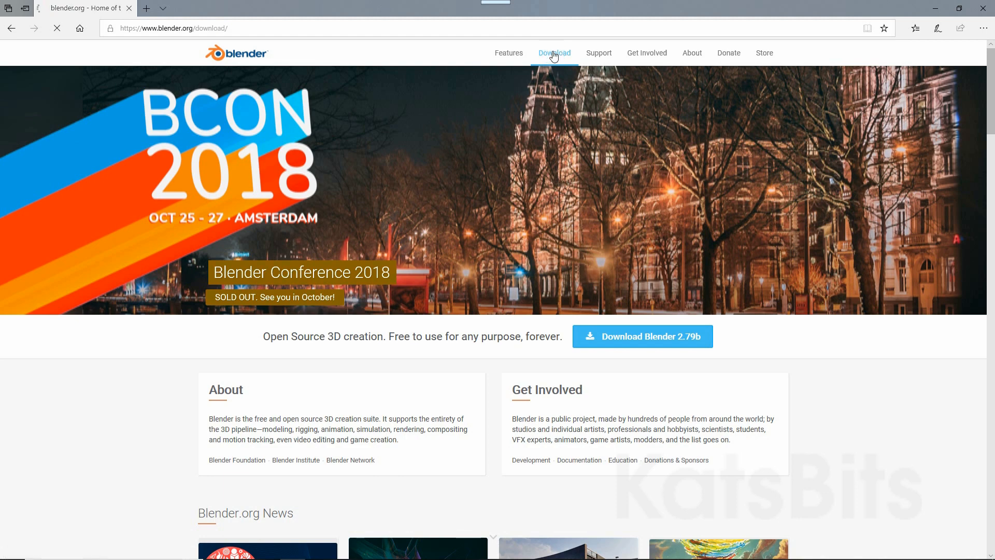
pyautogui.click(555, 53)
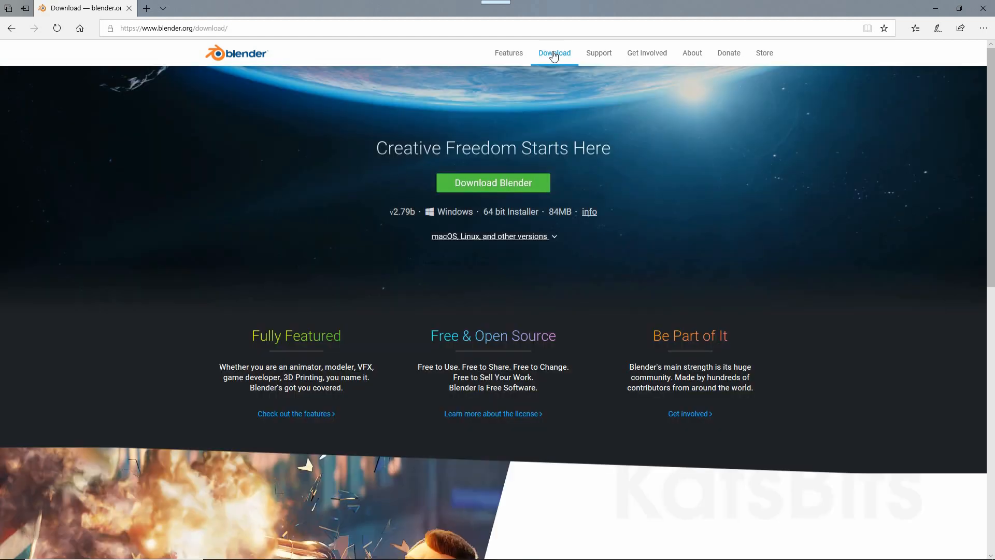
pyautogui.scroll(-3)
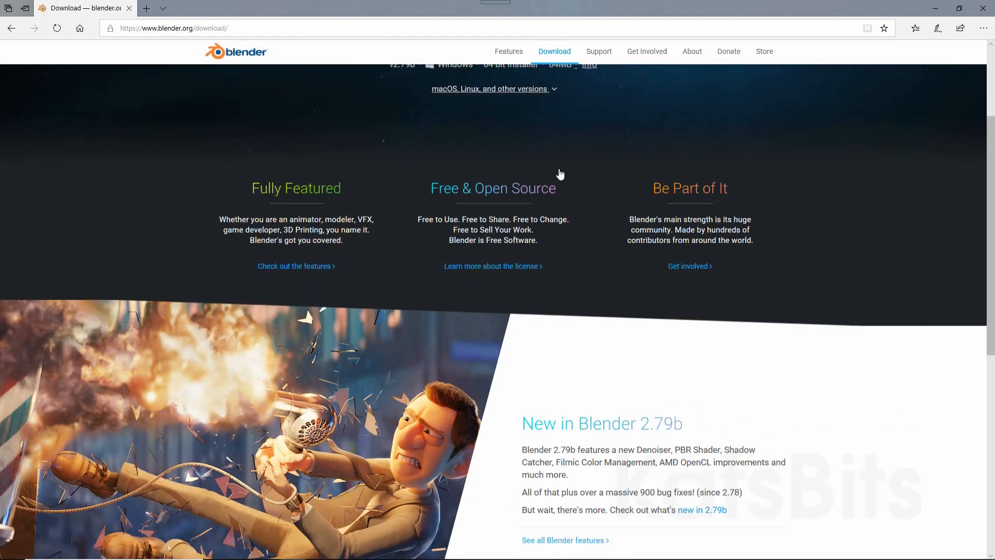
pyautogui.scroll(-3)
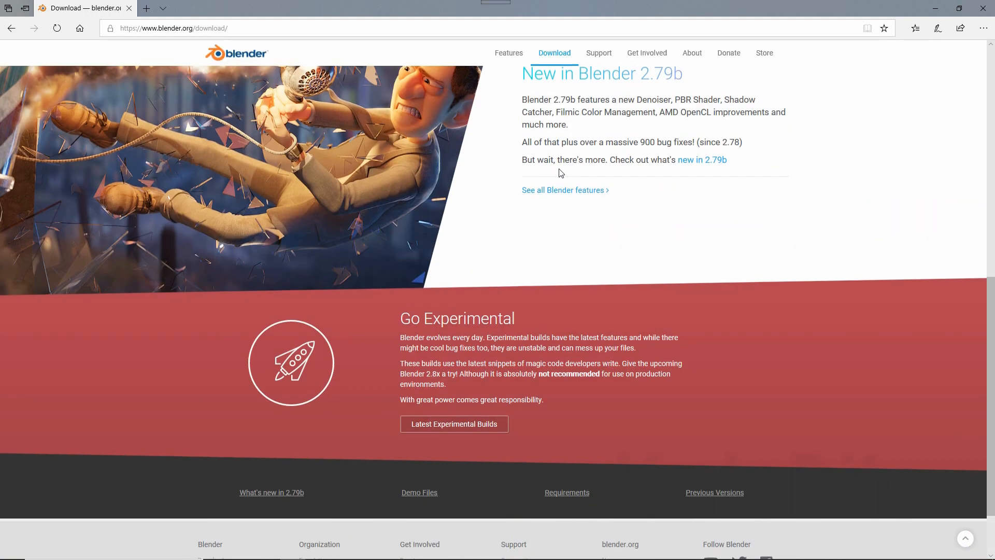
pyautogui.scroll(-3)
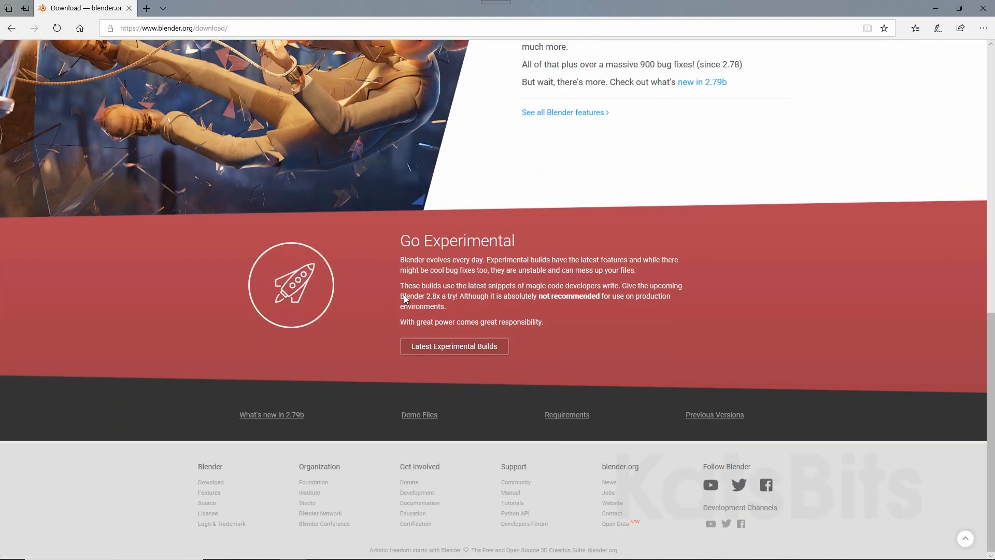
pyautogui.moveTo(454, 346)
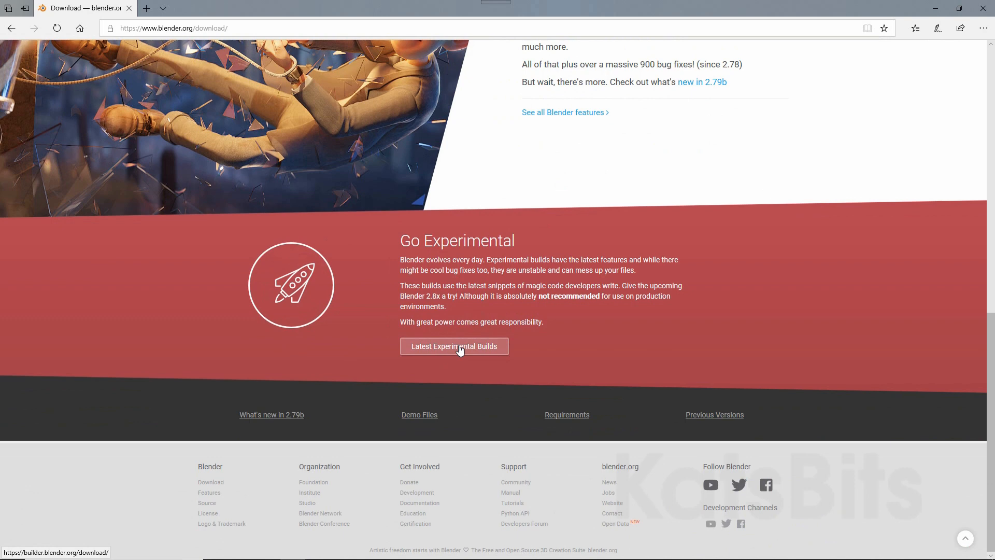
# From Latest Experimental Builds, save the blender-2.80 Windows 64-bit zip.
pyautogui.click(454, 346)
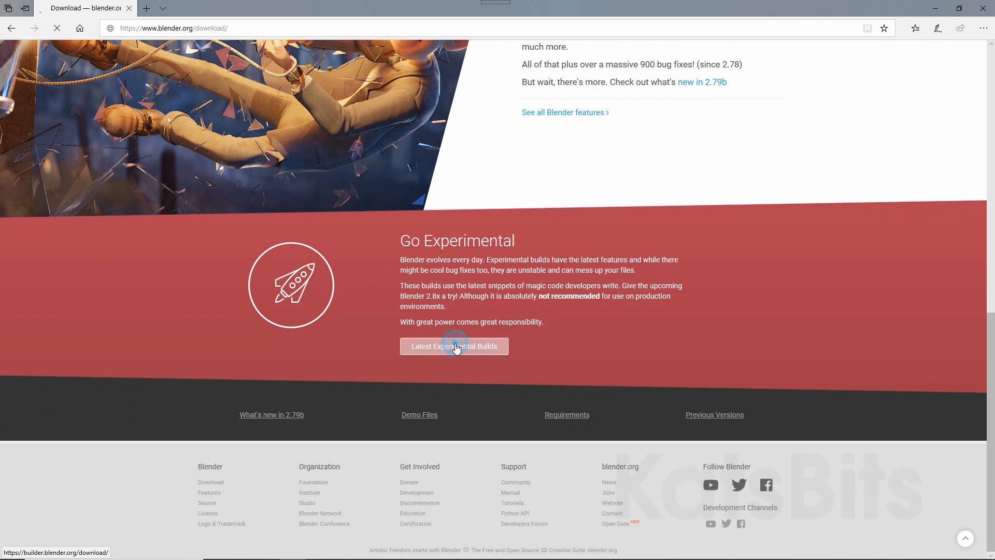
pyautogui.click(454, 345)
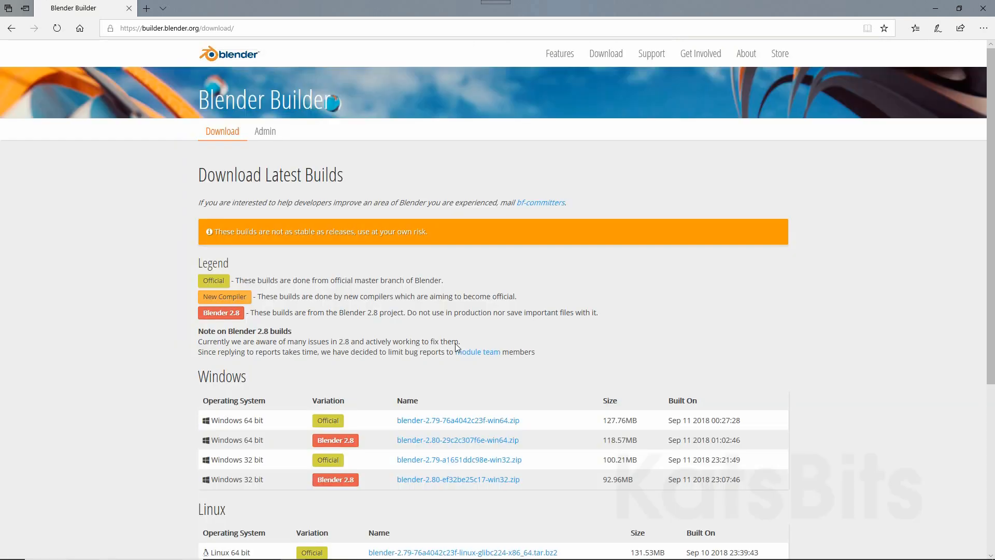
pyautogui.moveTo(258, 456)
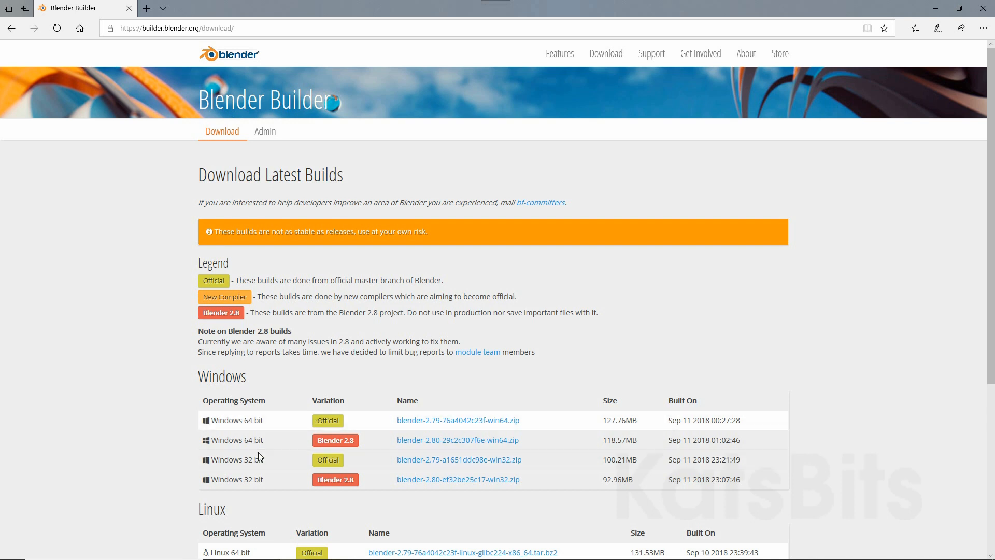
pyautogui.moveTo(457, 440)
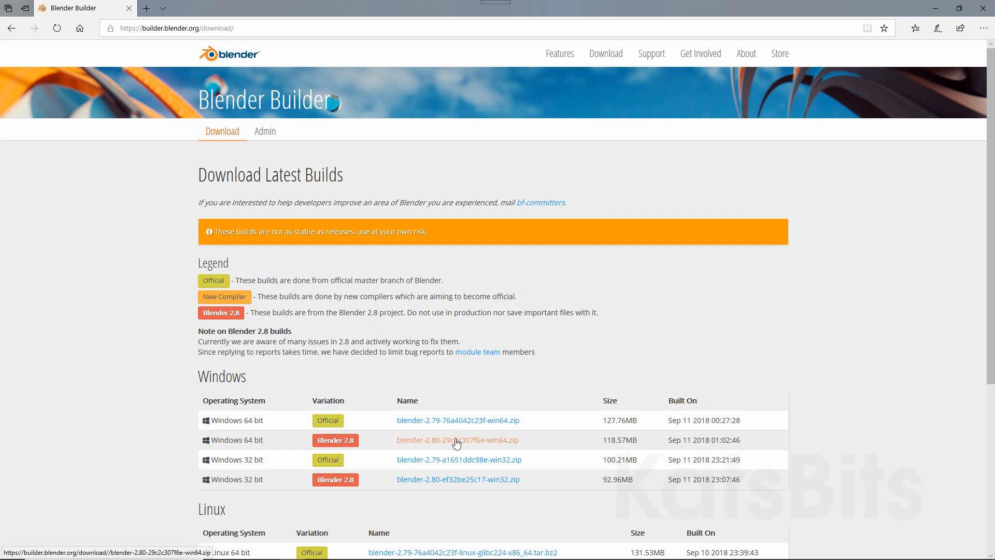
pyautogui.moveTo(454, 445)
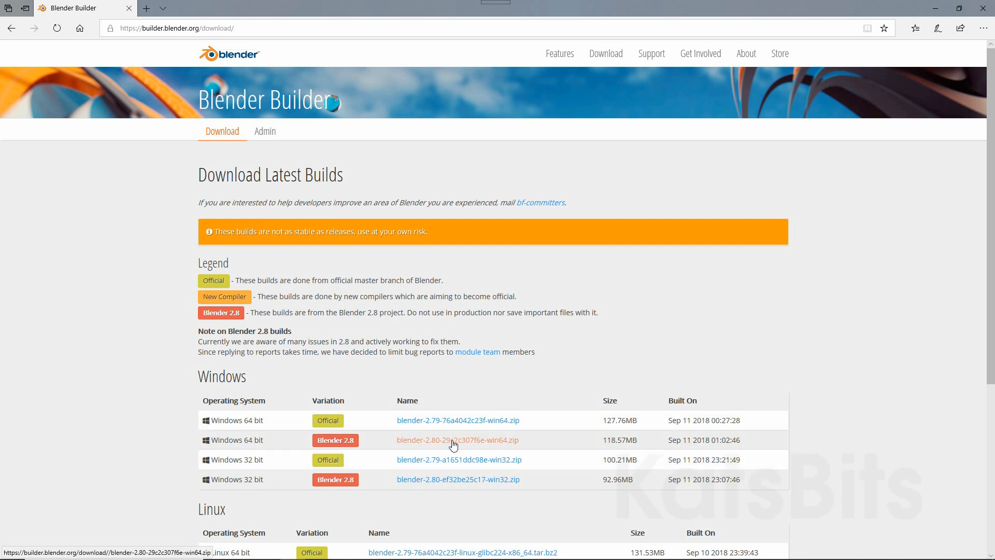
pyautogui.moveTo(500, 441)
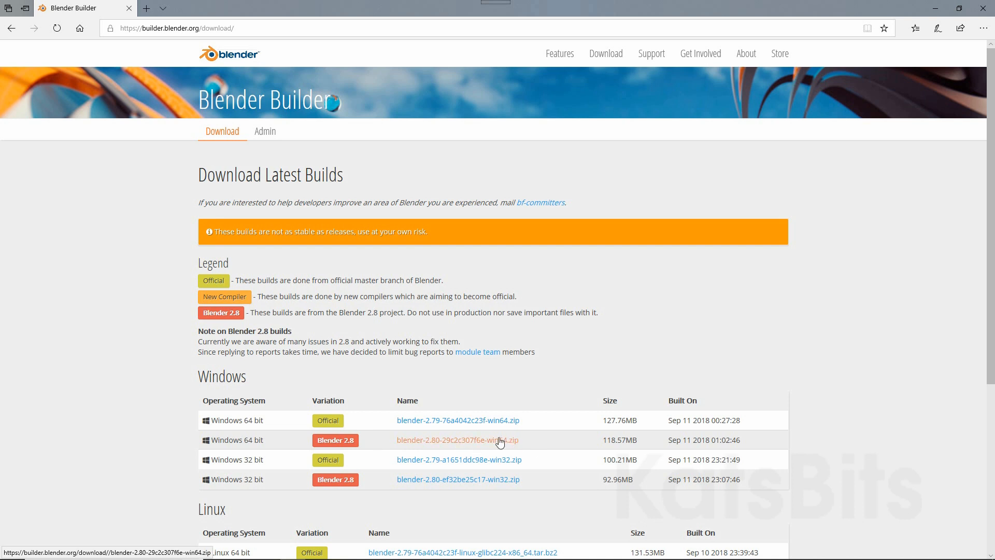
pyautogui.moveTo(458, 441)
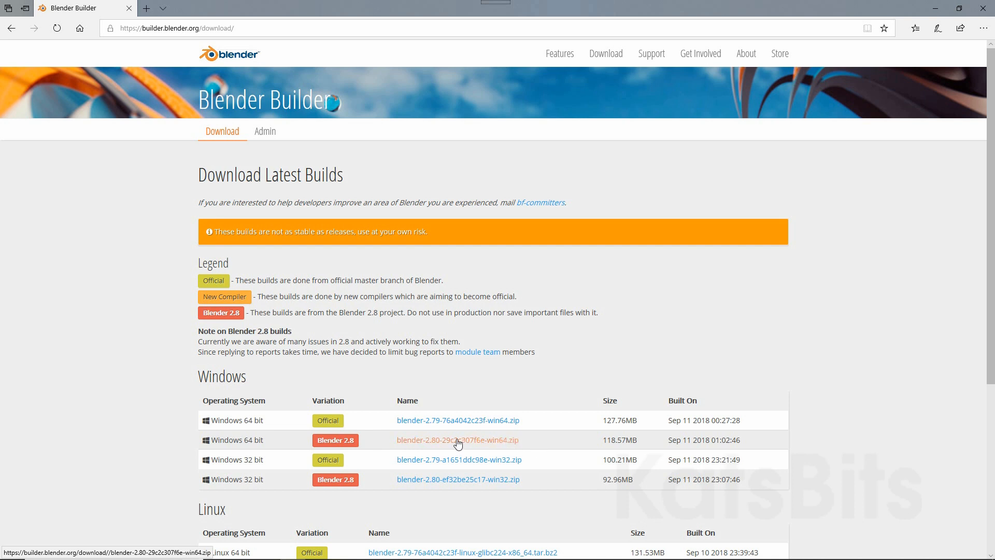
pyautogui.click(456, 440)
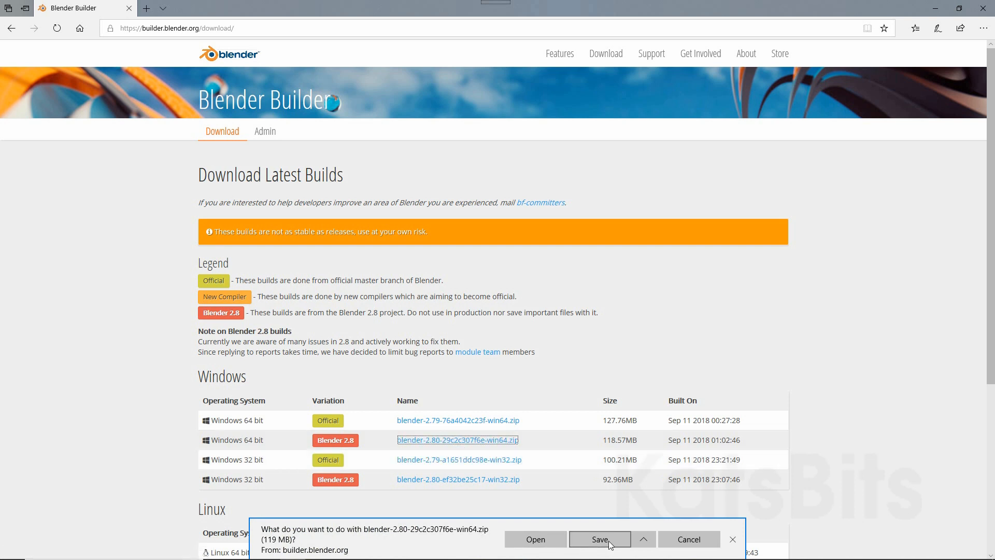
pyautogui.click(599, 539)
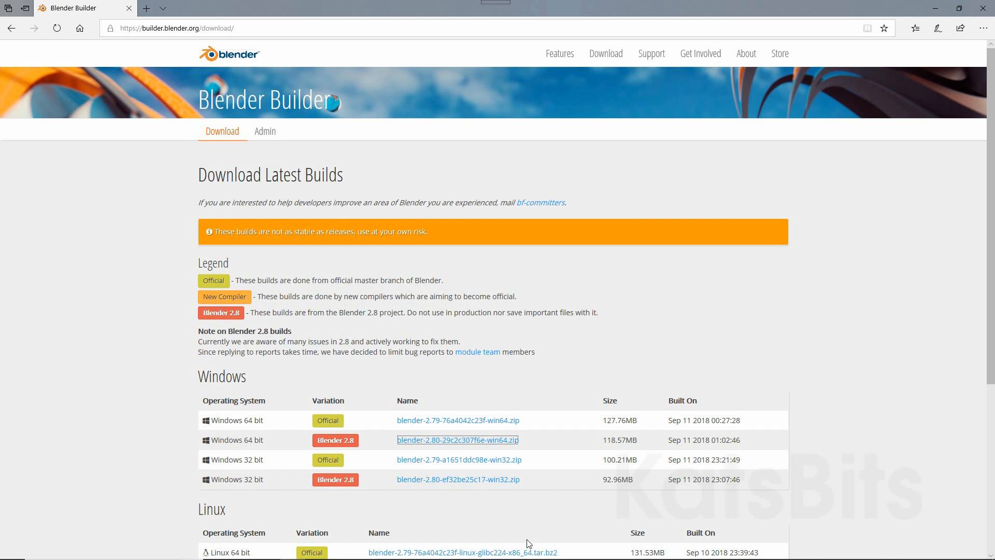
# Open the downloaded blender-2.80 win64 zip from the download bar in WinZip.
pyautogui.click(456, 441)
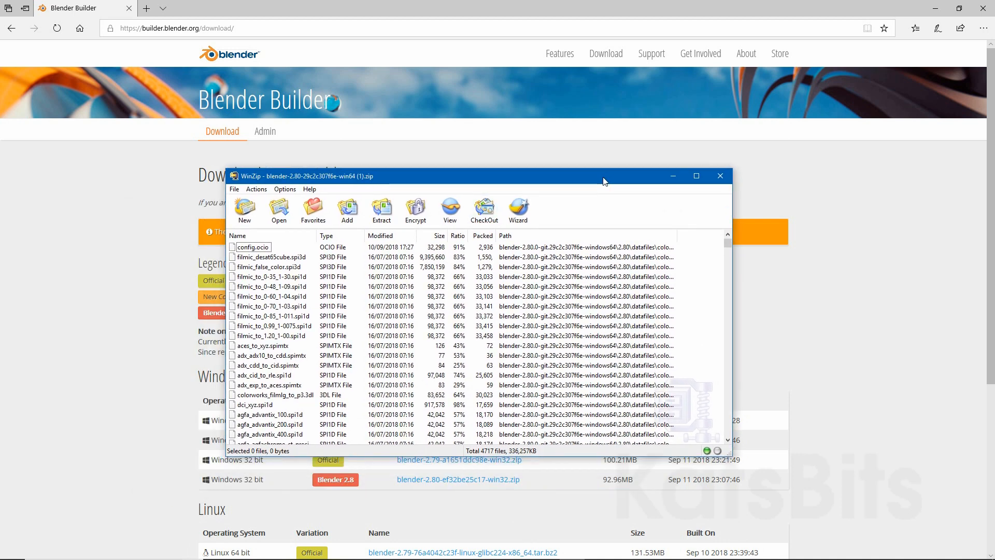
pyautogui.moveTo(676, 390)
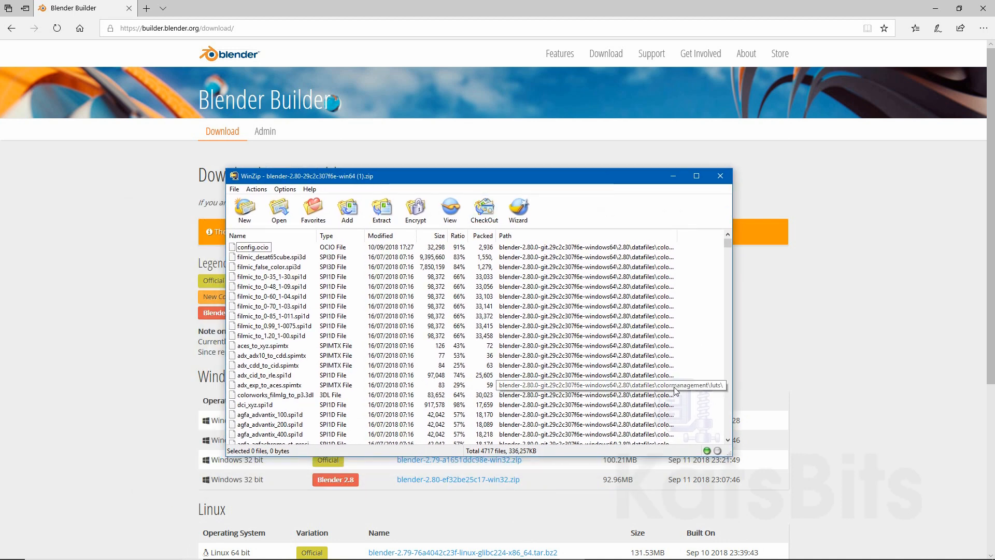
pyautogui.moveTo(596, 281)
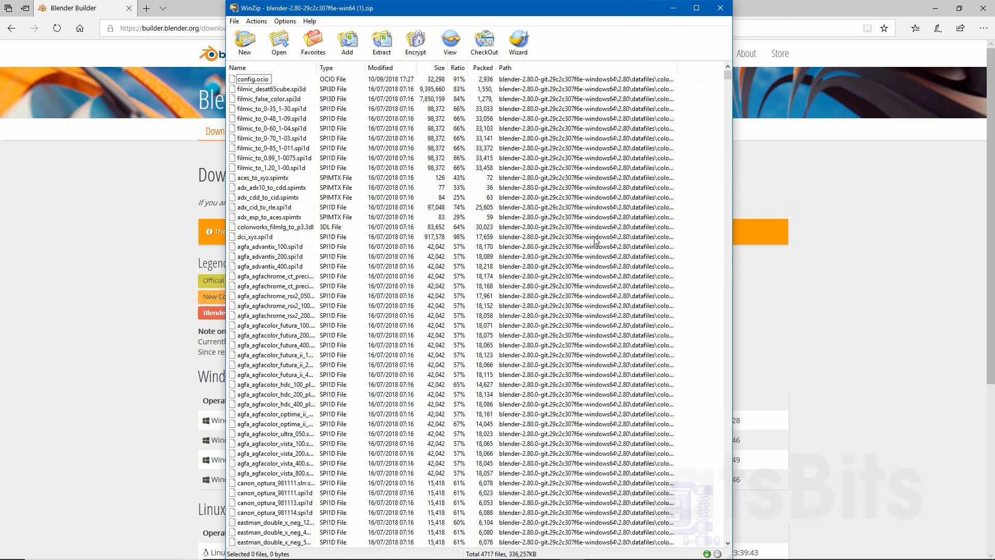
pyautogui.moveTo(382, 42)
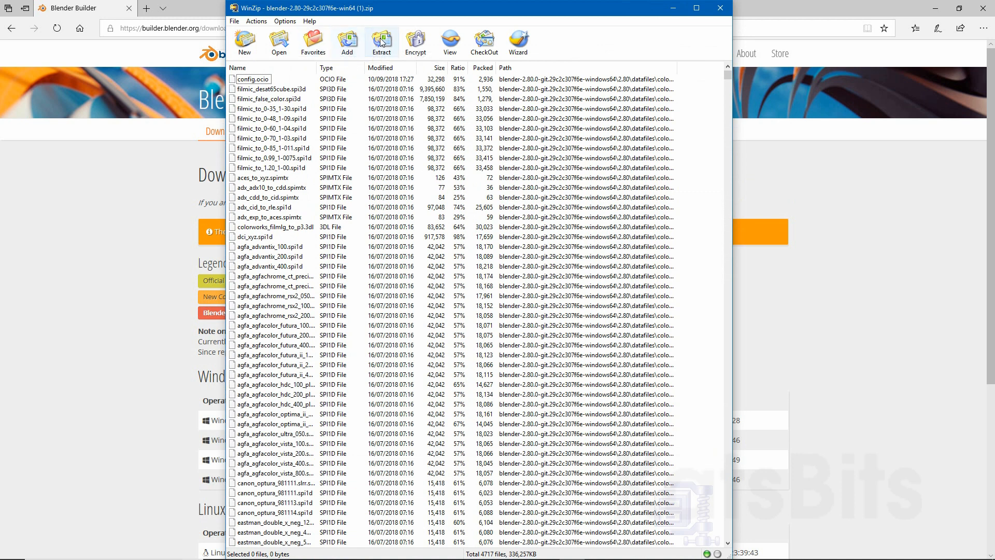
# In the Extract dialog, select and expand D:\Program Files\Blender Foundation as the destination.
pyautogui.click(382, 43)
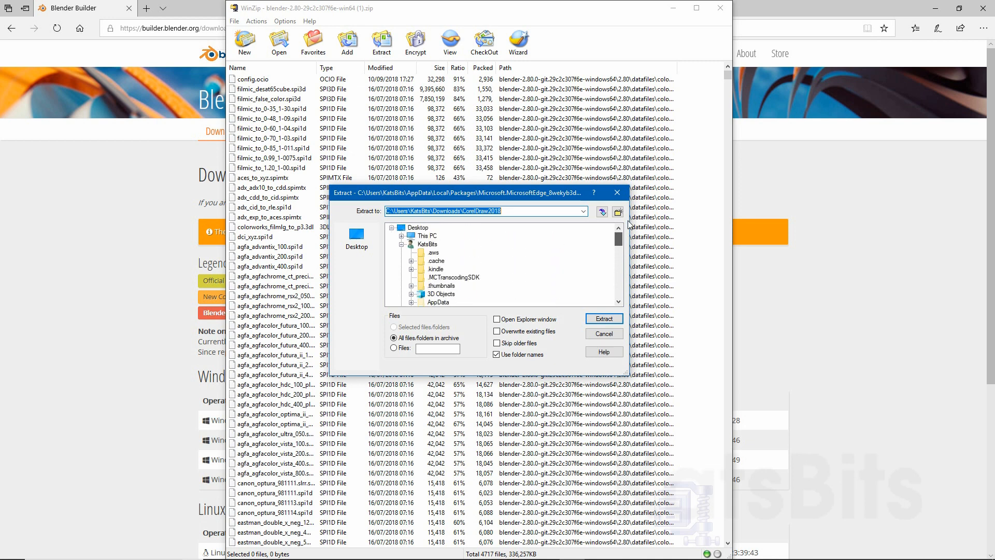
pyautogui.click(402, 244)
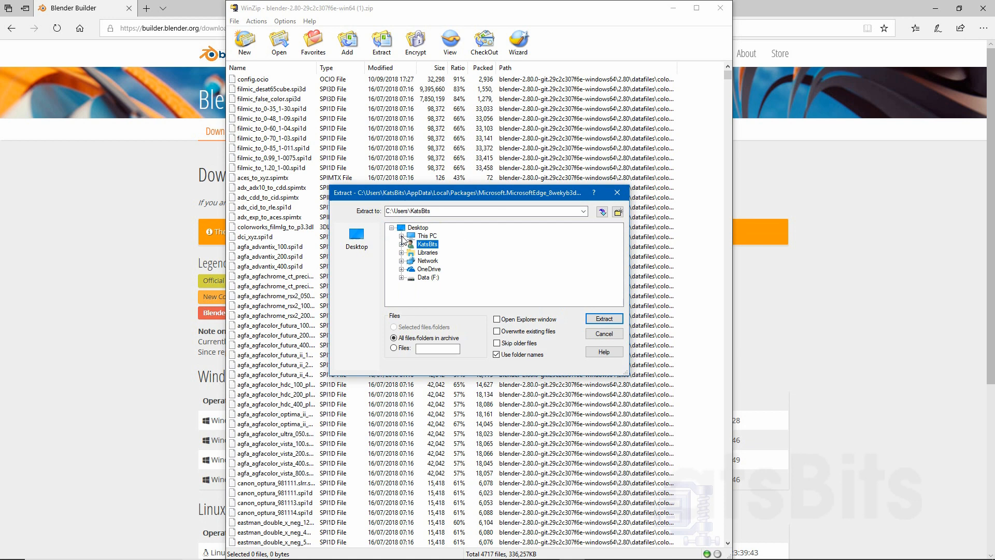
pyautogui.scroll(-3)
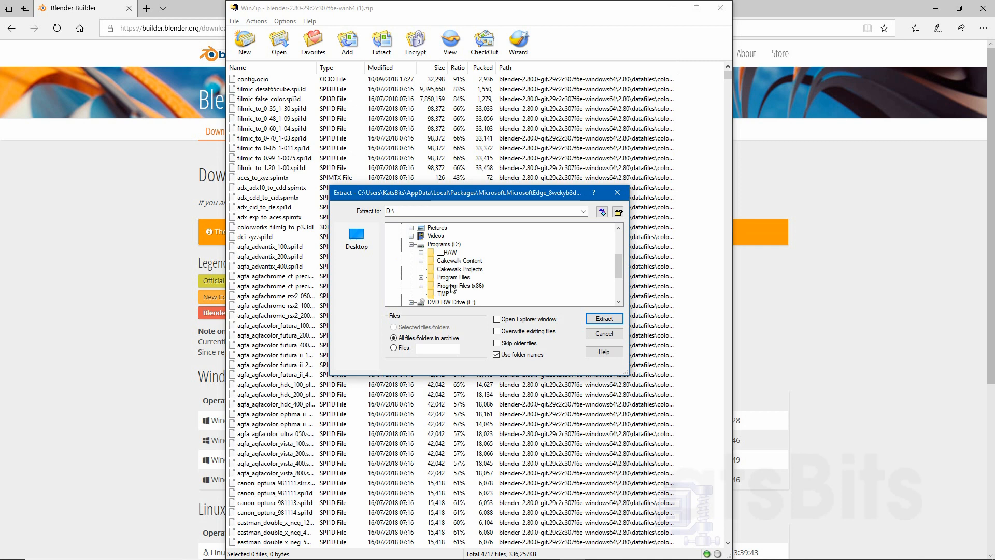
pyautogui.moveTo(456, 289)
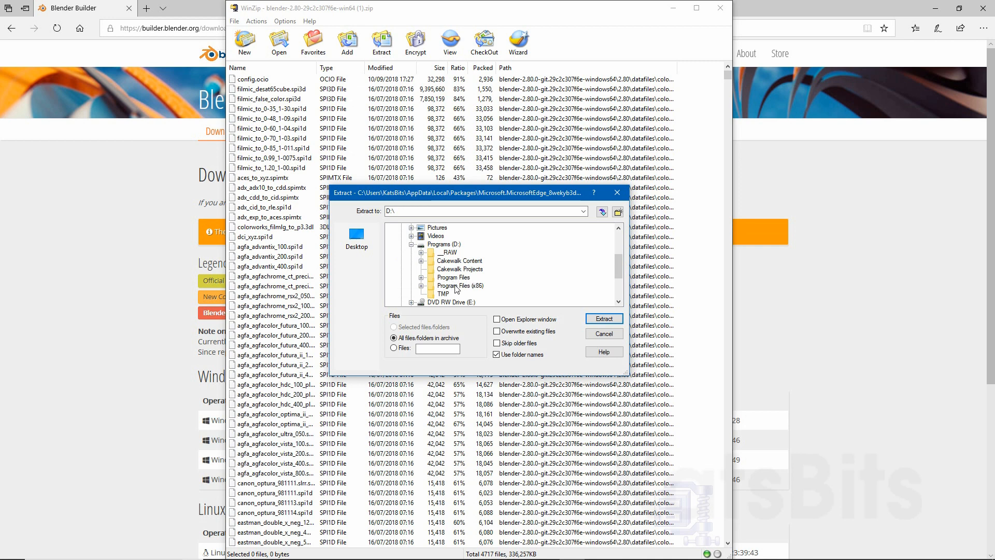
pyautogui.moveTo(470, 292)
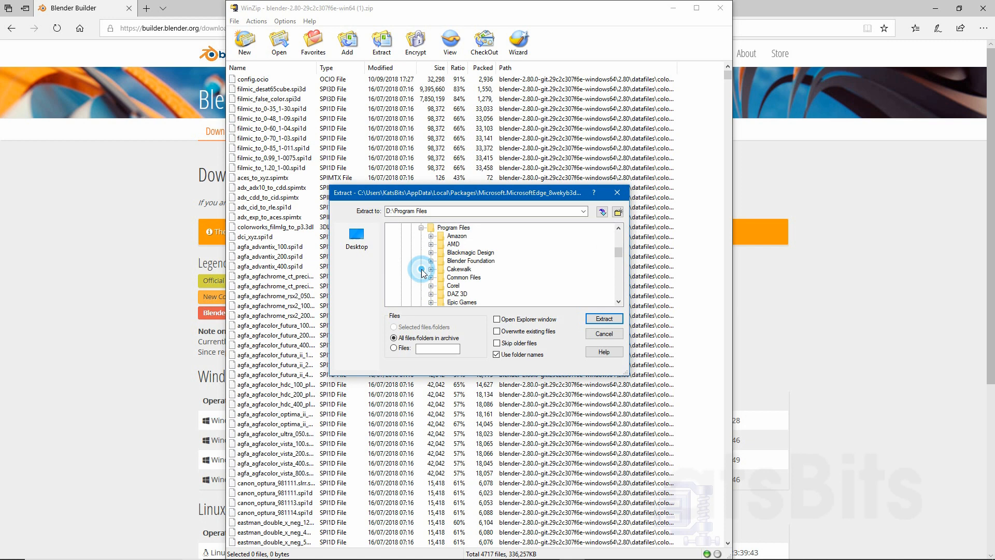
pyautogui.click(470, 260)
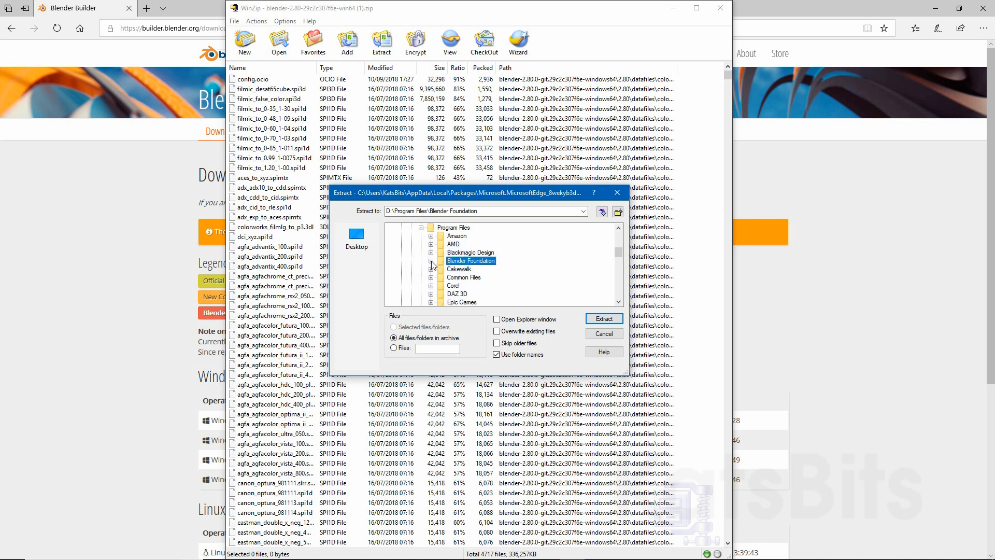
pyautogui.click(431, 261)
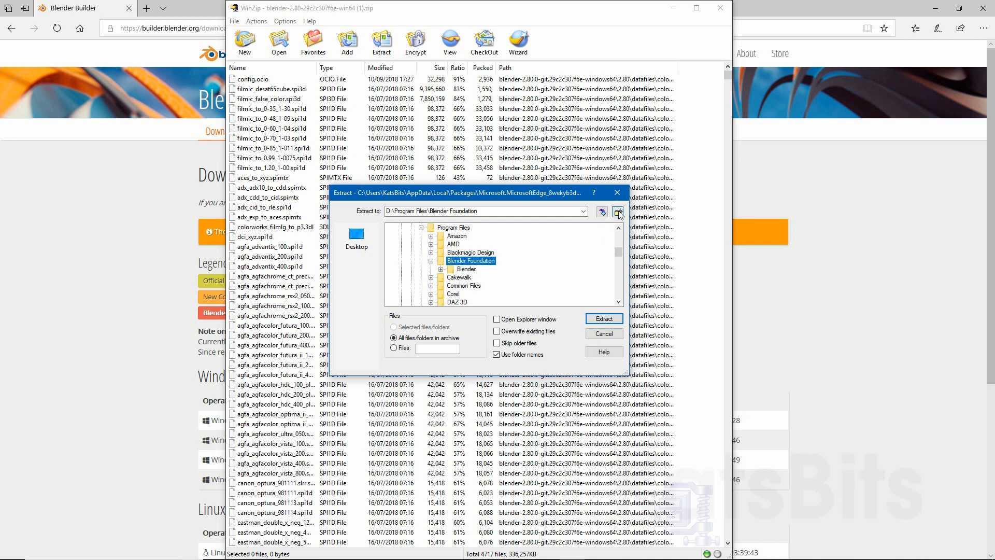
# Create a 'Blender 2.8' folder in Blender Foundation and select it as destination.
pyautogui.click(617, 212)
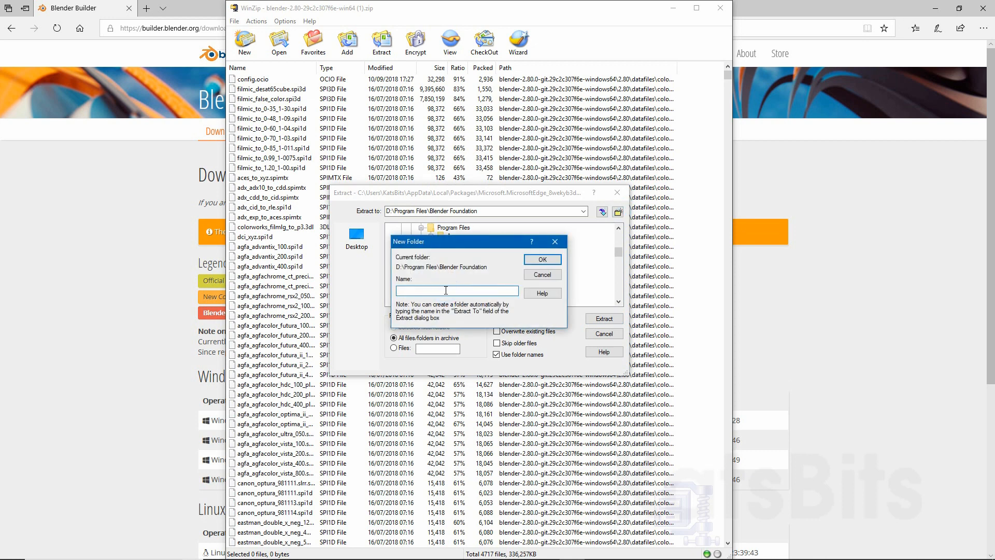
pyautogui.write('Blender 2.8')
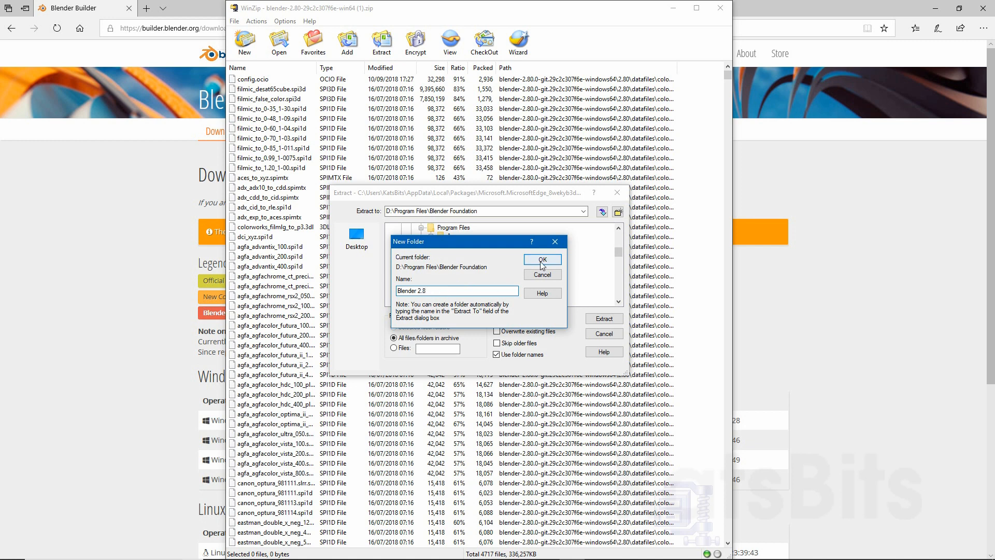
pyautogui.click(541, 259)
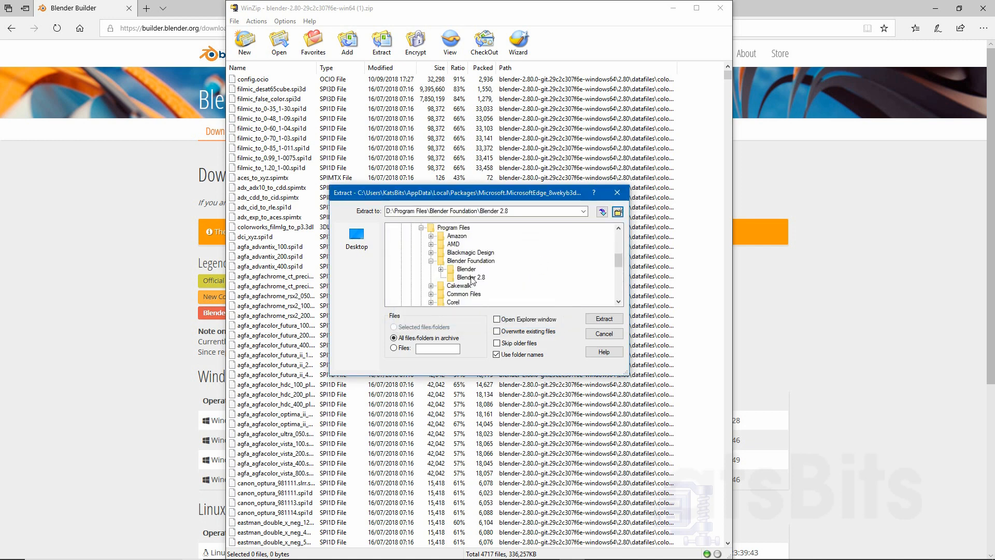
pyautogui.moveTo(475, 281)
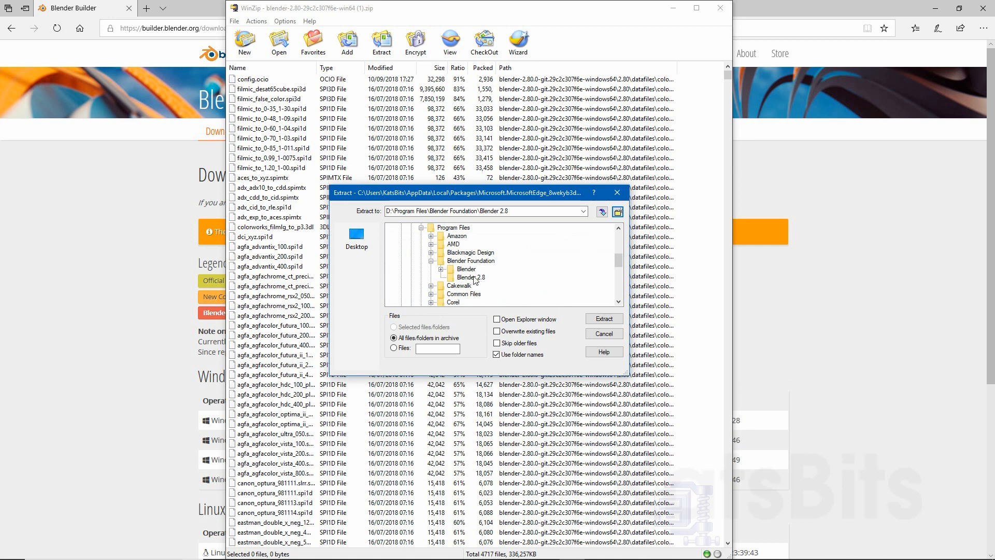
pyautogui.click(468, 278)
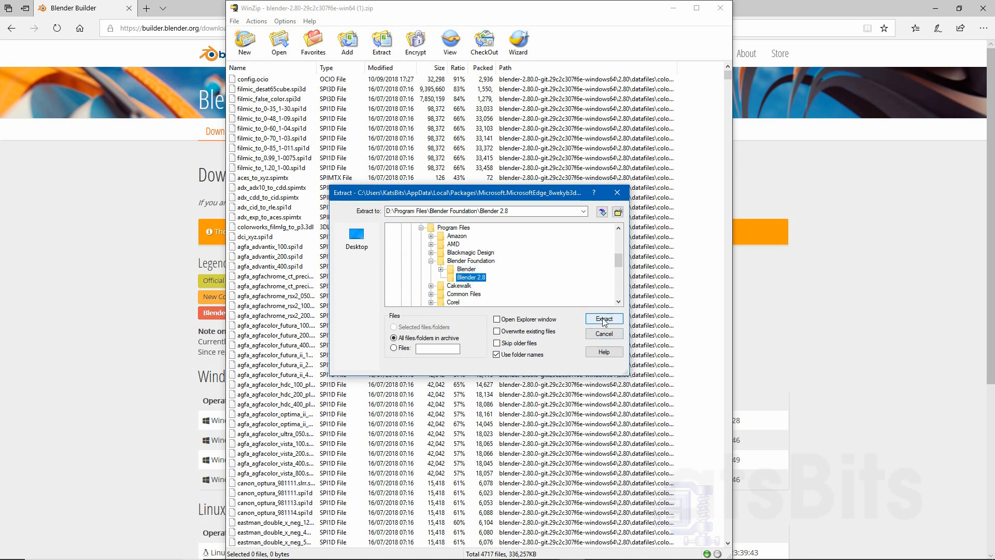
# Extract the archive into Blender 2.8, then close WinZip.
pyautogui.click(602, 319)
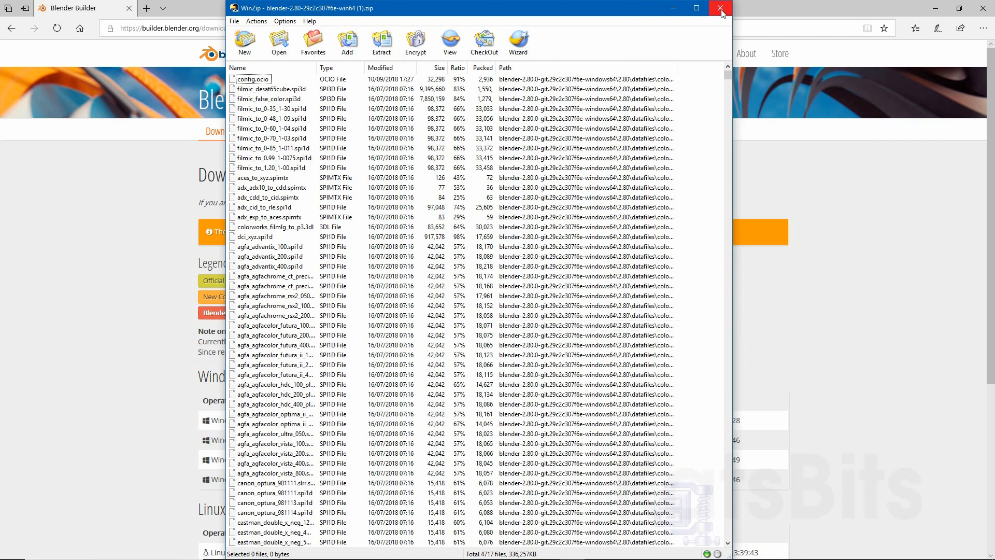
pyautogui.click(721, 7)
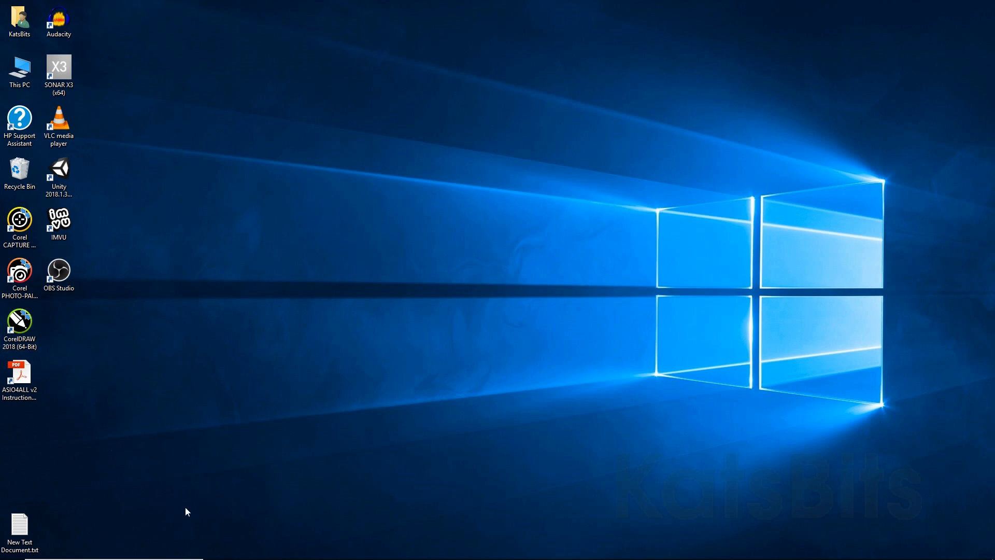
# Browse File Explorer to Programs (D:) > Program Files > Blender Foundation > Blender 2.8.
pyautogui.click(241, 549)
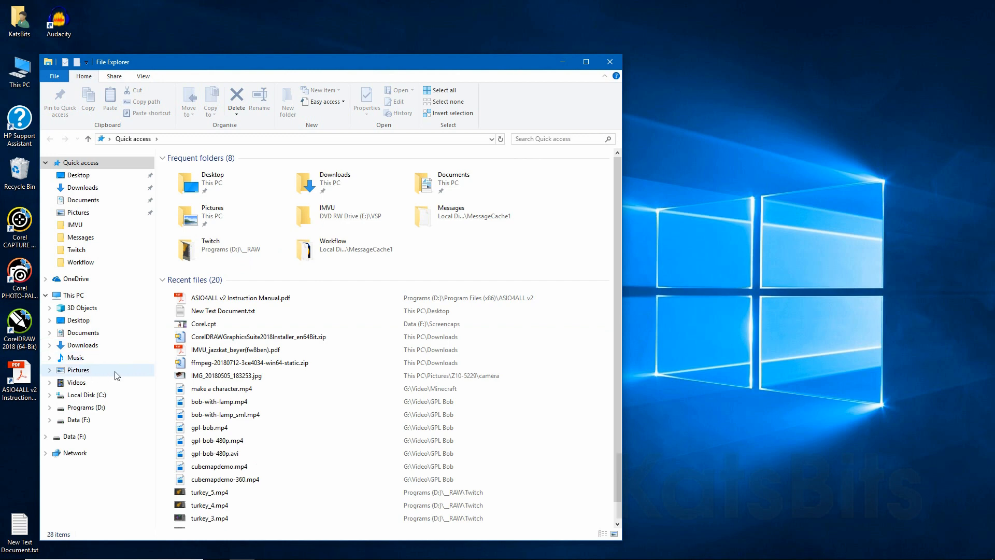
pyautogui.click(50, 406)
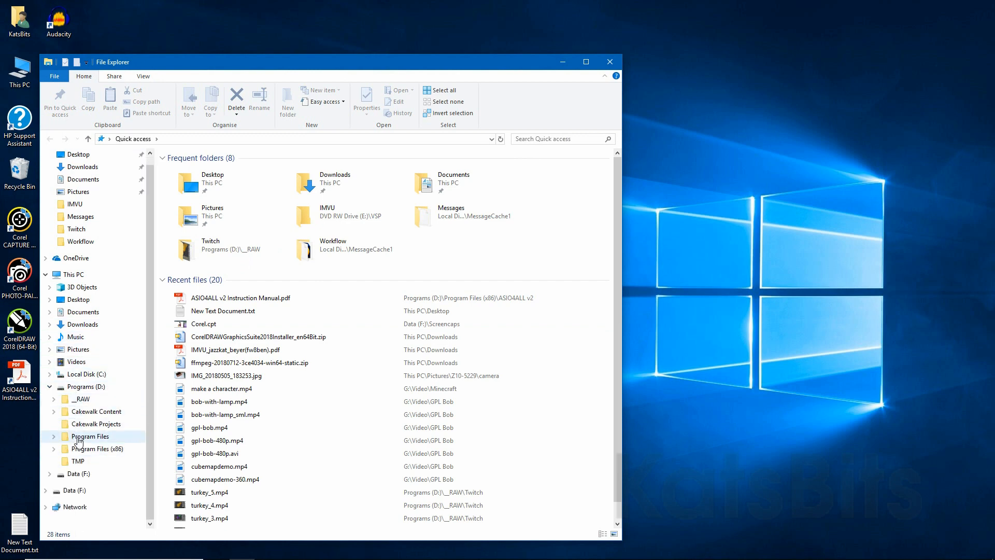
pyautogui.click(53, 436)
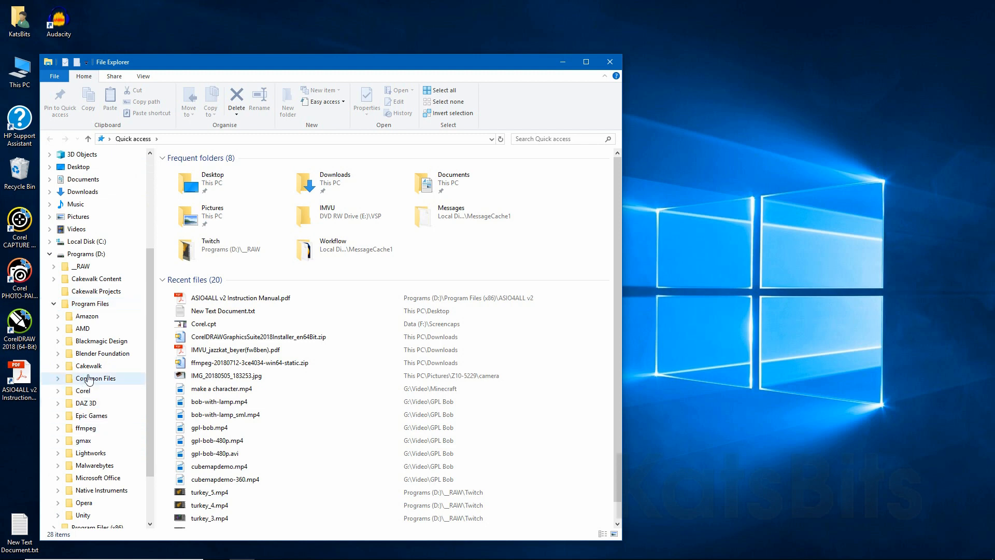
pyautogui.click(102, 354)
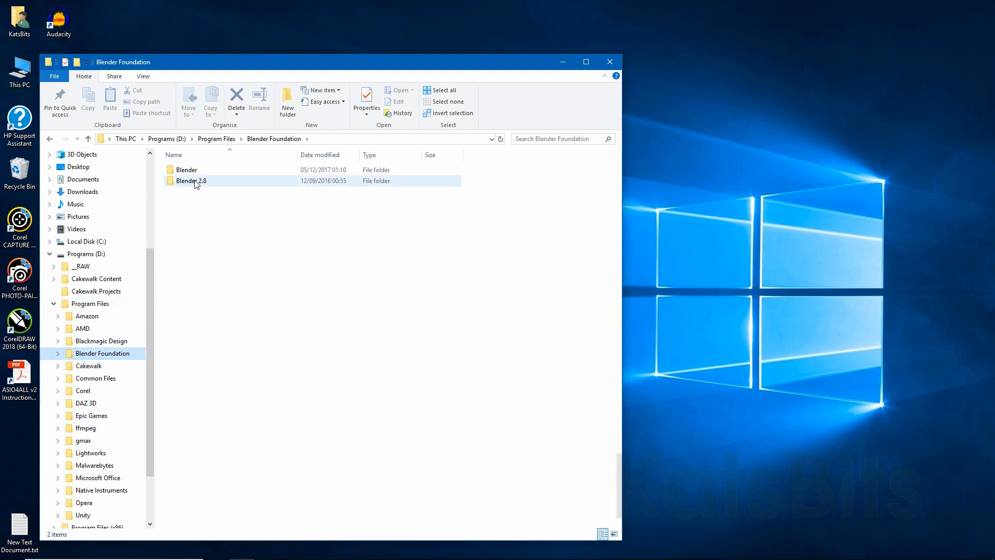
pyautogui.doubleClick(191, 181)
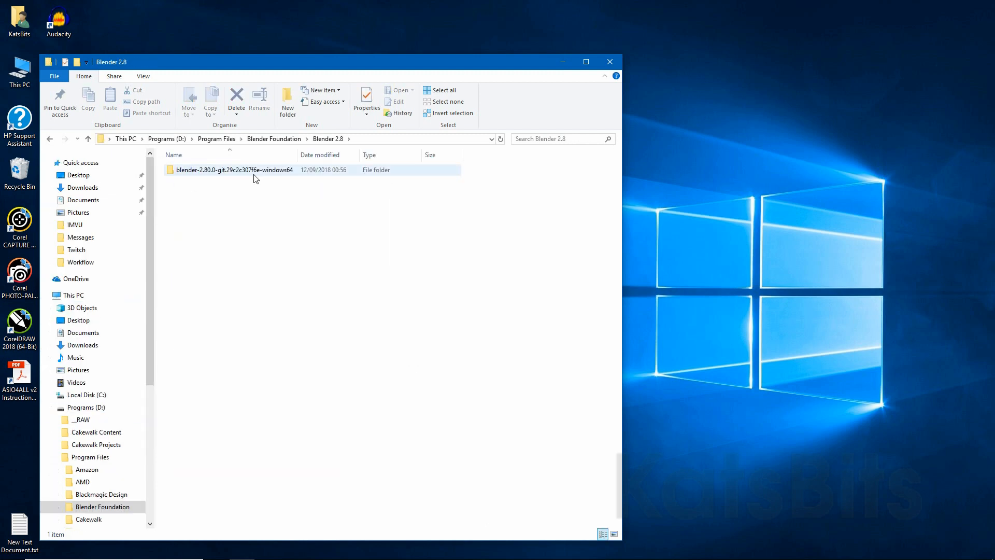
pyautogui.moveTo(229, 172)
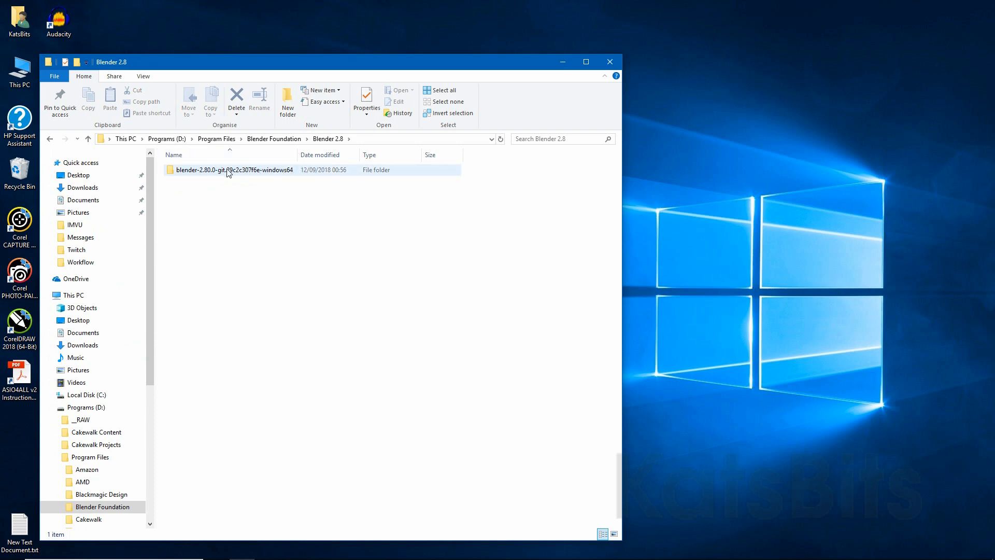
# Open the blender-2.80.0 build folder, group files by Type, and select blender.exe.
pyautogui.doubleClick(235, 169)
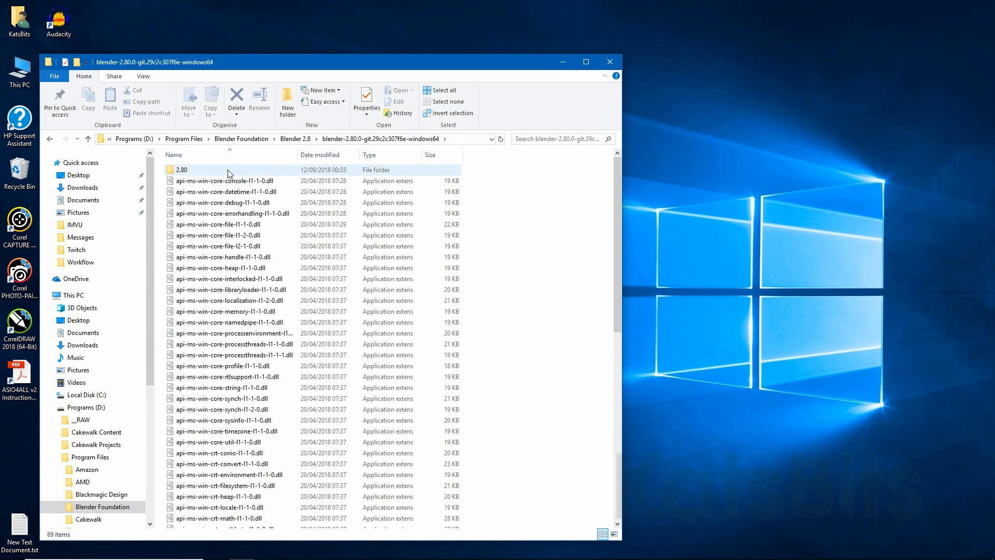
pyautogui.scroll(-3)
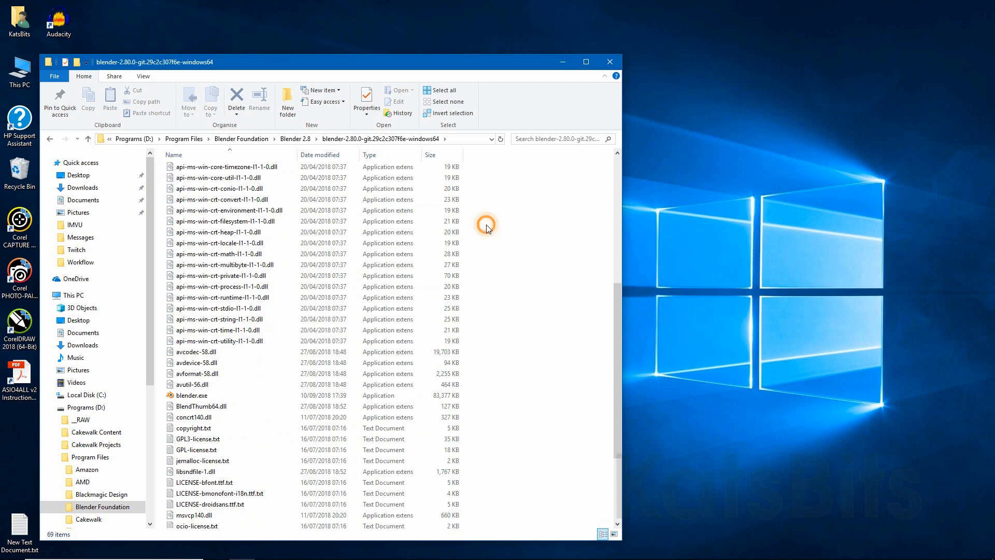
pyautogui.rightClick(485, 226)
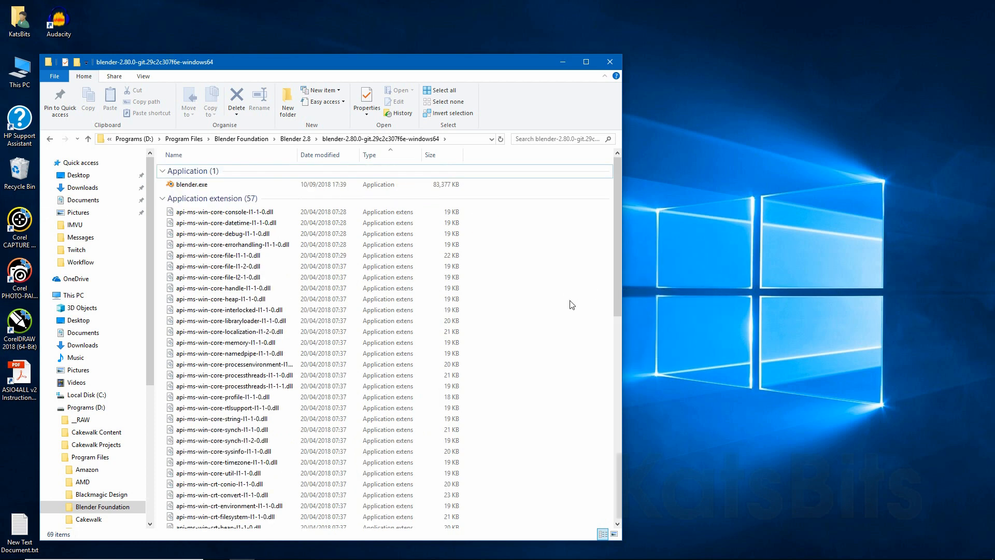
pyautogui.moveTo(237, 54)
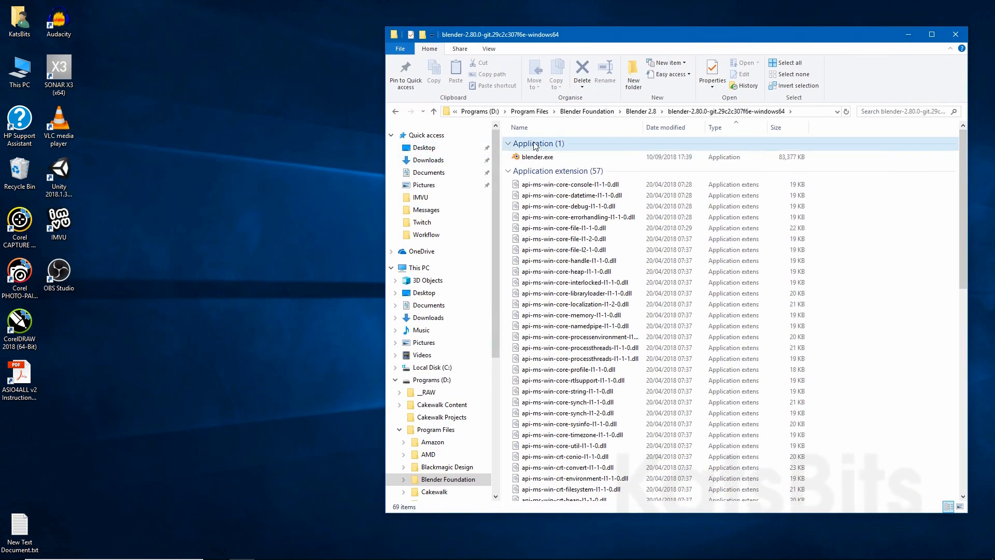
pyautogui.click(536, 157)
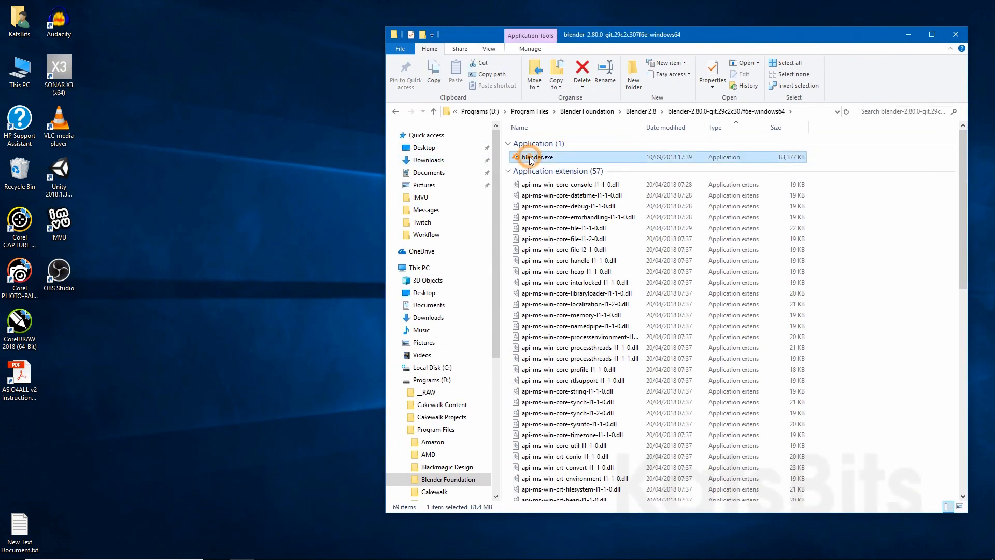
# Send blender.exe to Desktop as a shortcut and launch Blender from it.
pyautogui.rightClick(535, 156)
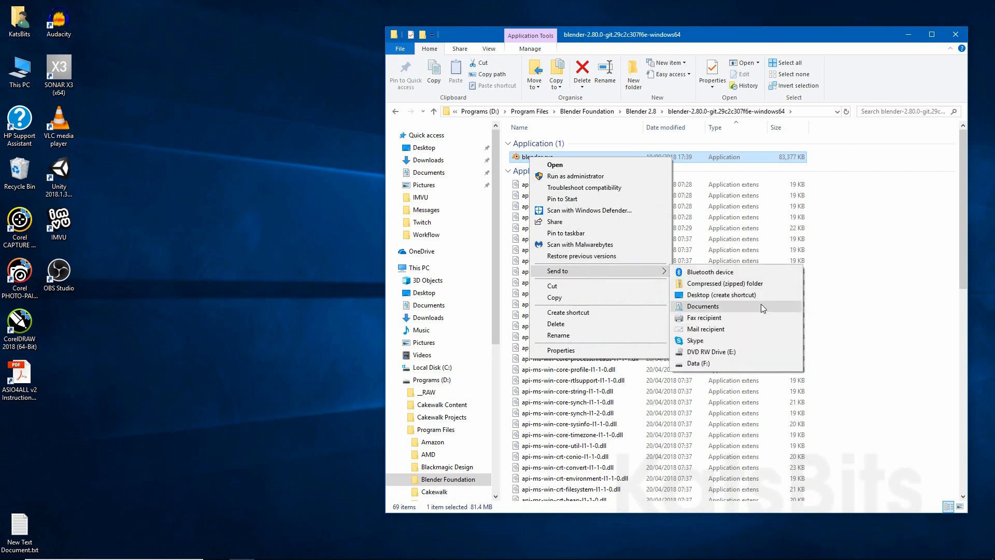
pyautogui.moveTo(735, 294)
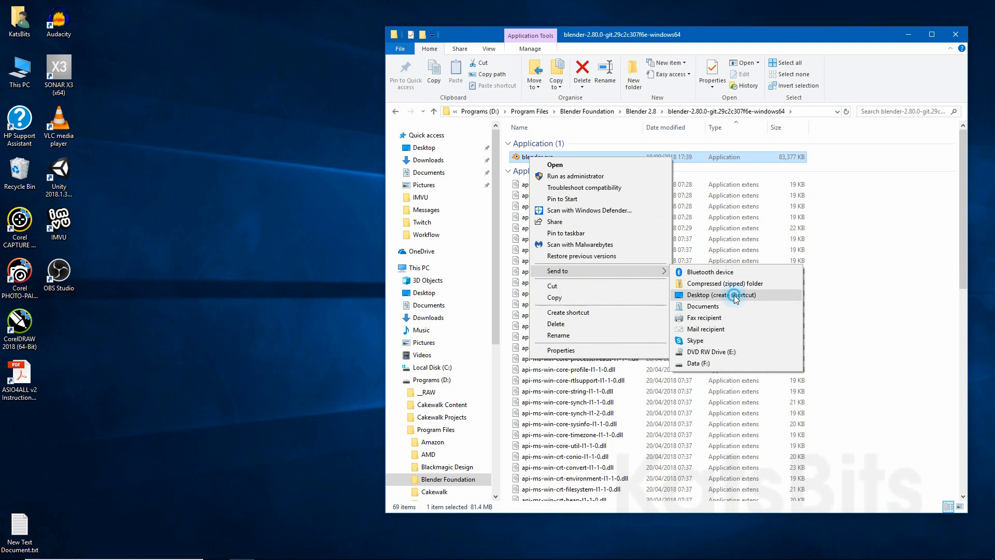
pyautogui.click(712, 295)
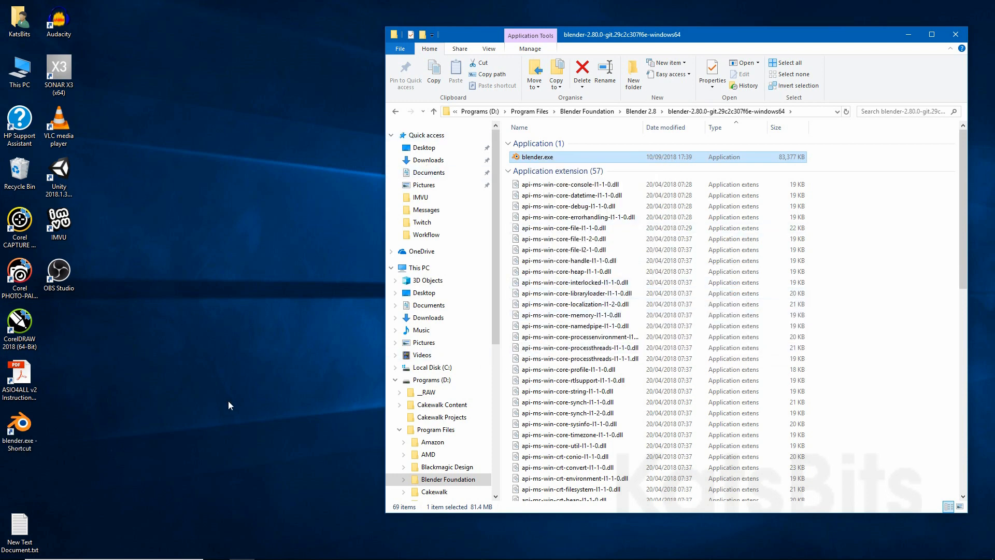
pyautogui.doubleClick(19, 425)
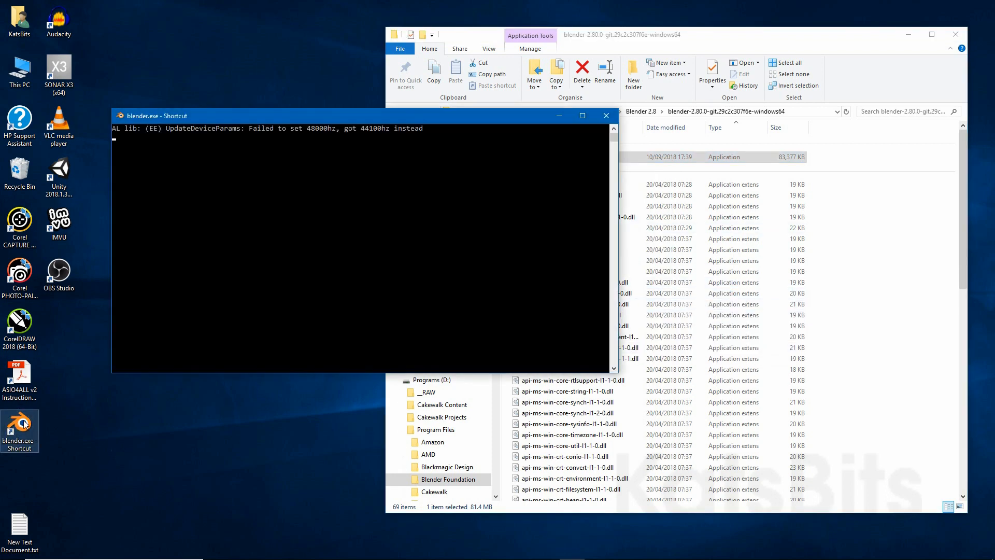